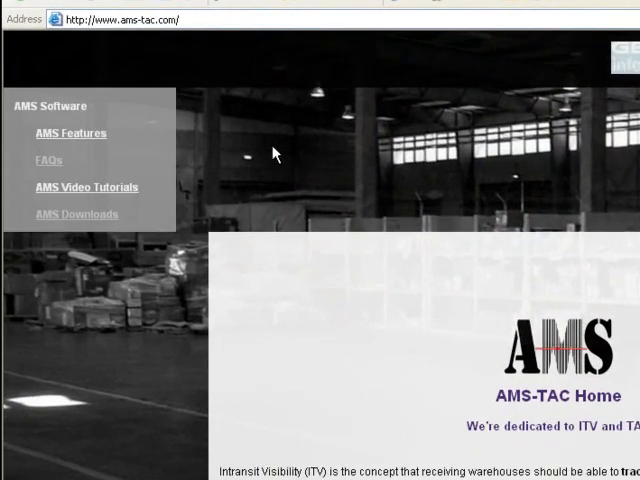
Go to AMS Downloads and choose the 3.1.2 USMC & Navy version, bringing up a sign-in prompt.
left_click(78, 213)
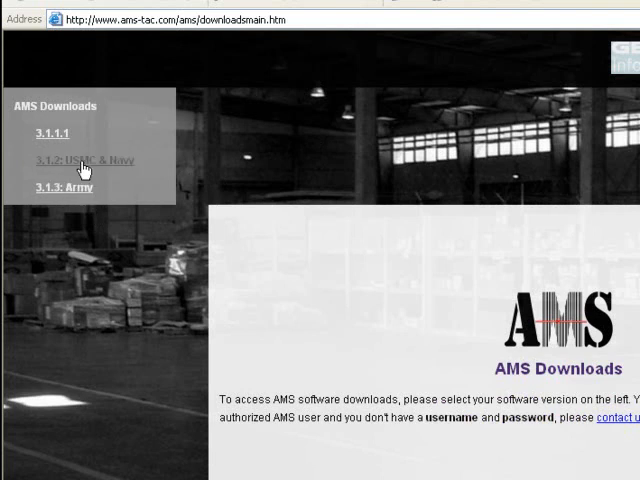
left_click(68, 161)
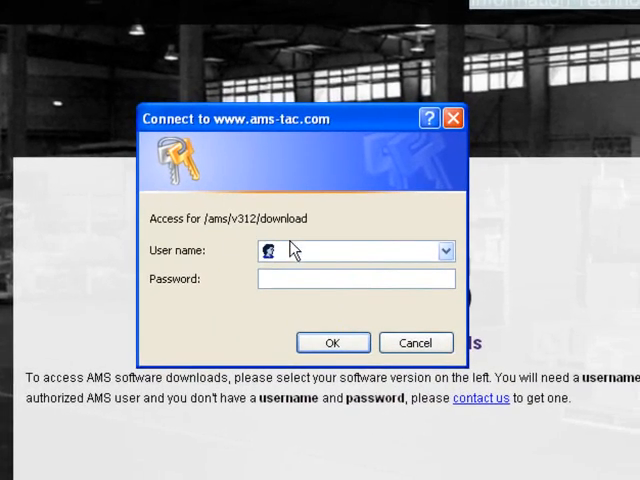
Enter the 'amst' credentials in the Connect dialog and submit to reach the 3.1.2 Download page.
type("a")
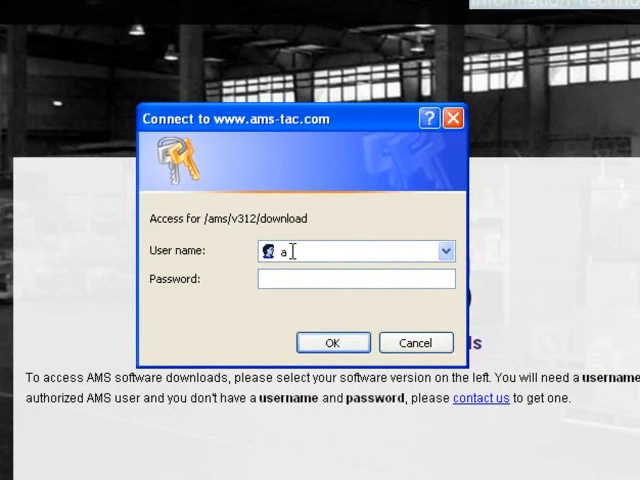
type("mst")
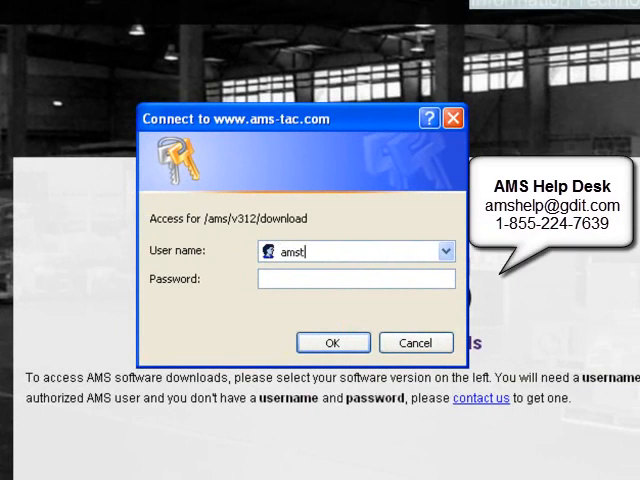
right_click(357, 279)
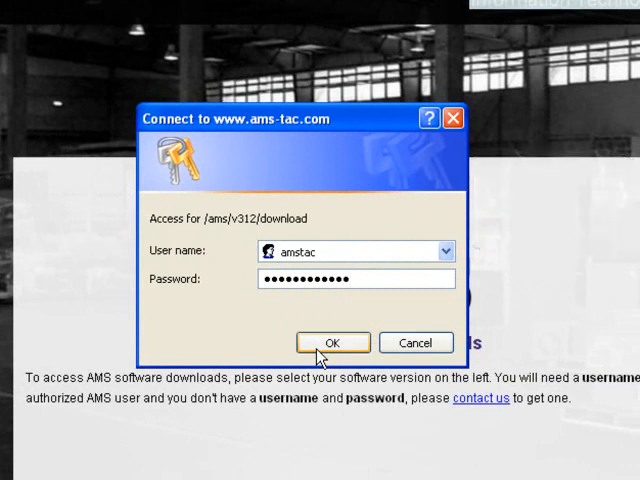
left_click(332, 342)
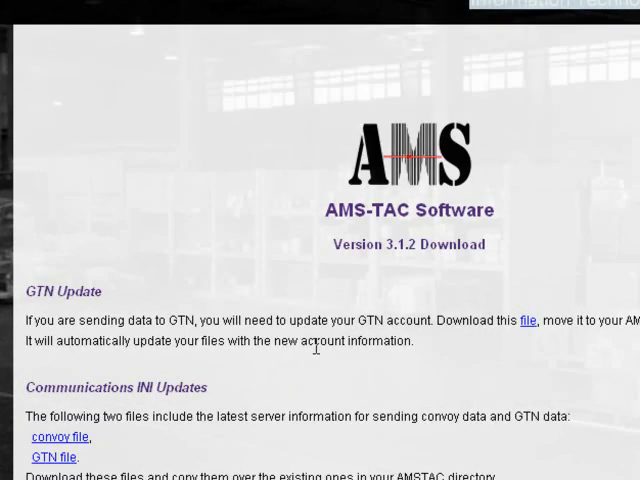
Scroll down the download page to the Scanner Software section listing CK-61 files.
scroll("down", 3)
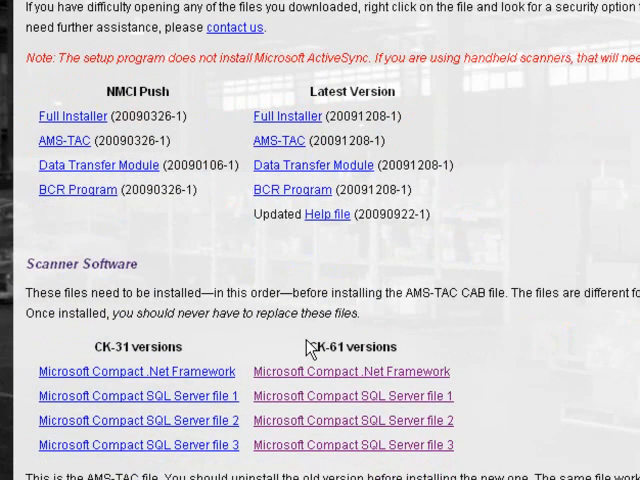
scroll("down", 3)
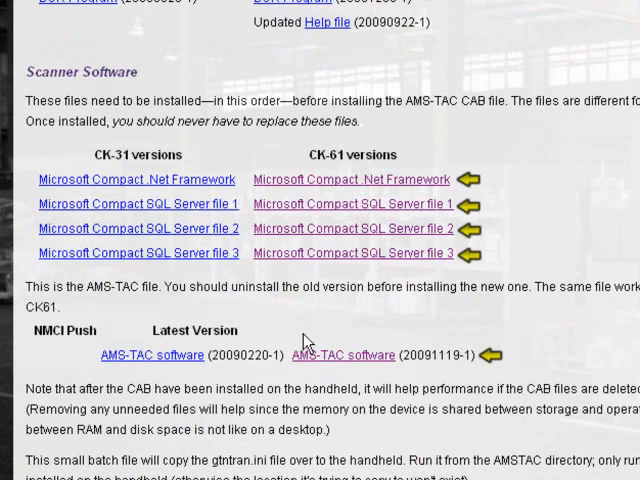
mouse_move(288, 185)
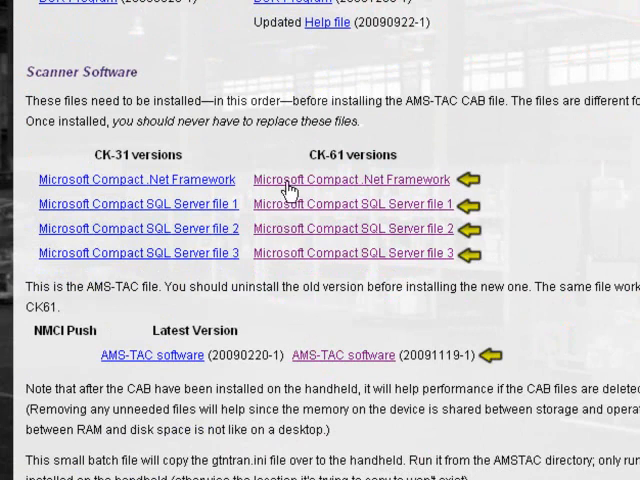
Save the CK-61 file NETCFv2.wm.armv4i.cab to the Desktop and dismiss the download summary.
left_click(352, 180)
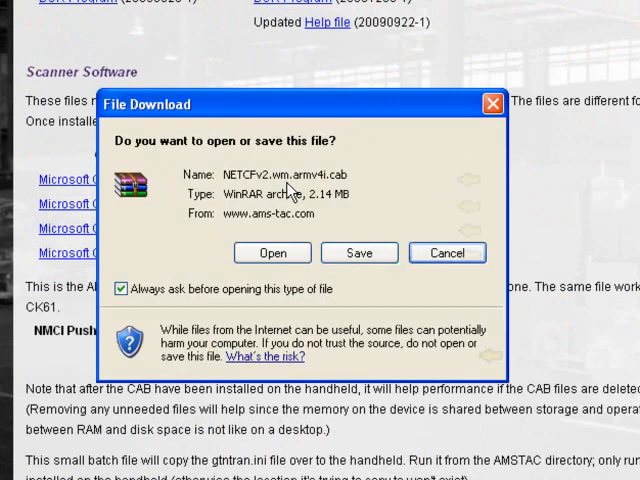
left_click(358, 252)
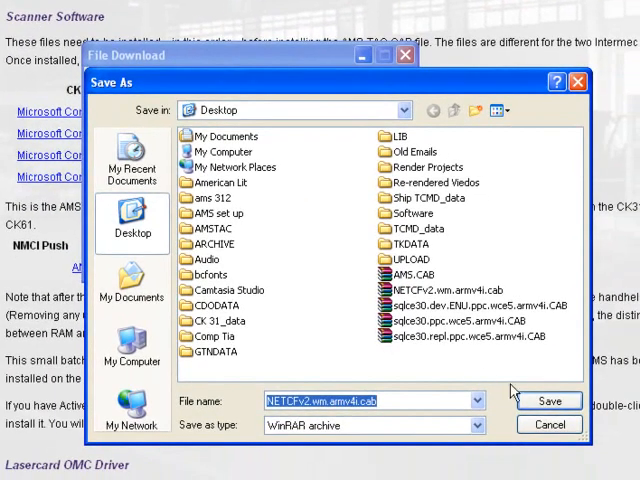
left_click(548, 400)
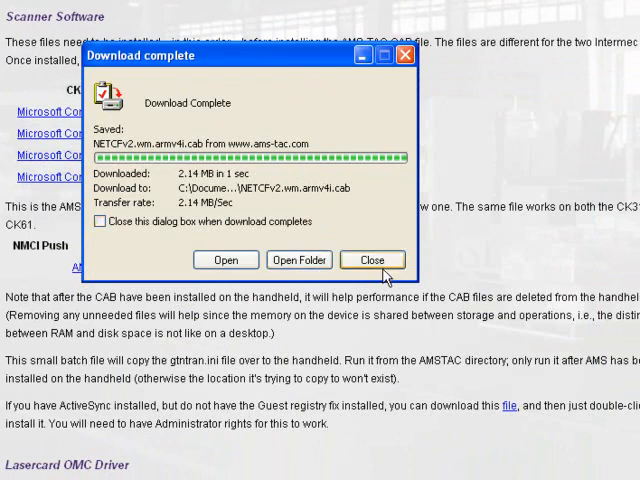
left_click(371, 259)
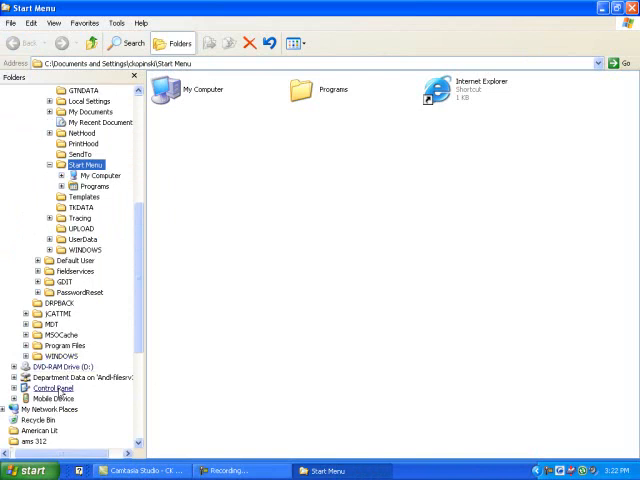
Browse into My Windows Mobile-Based Device and accept the File Conversion warning when pasting the CABs.
left_click(52, 398)
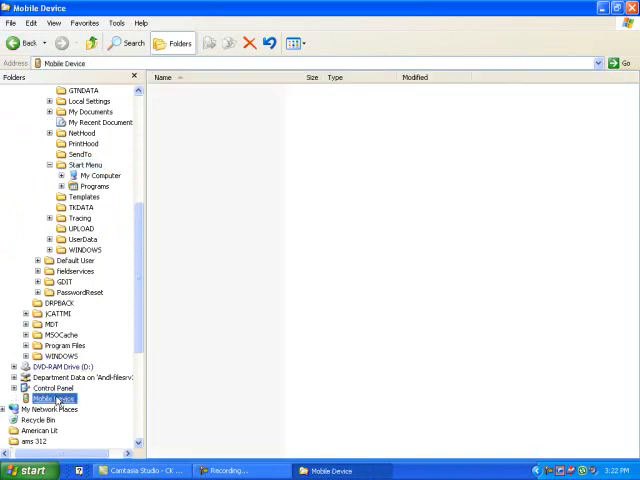
left_click(54, 398)
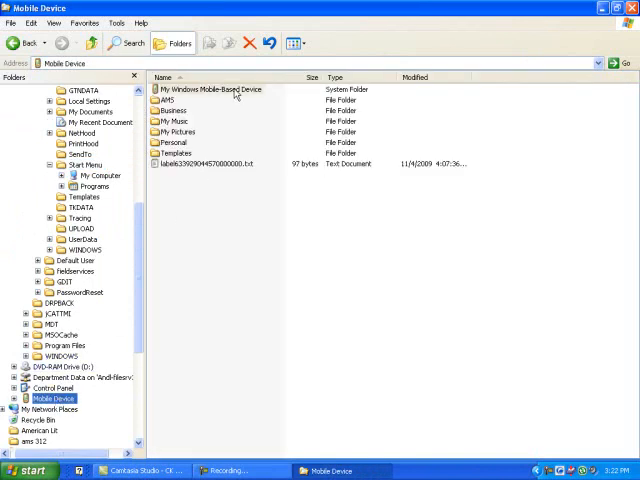
double_click(210, 89)
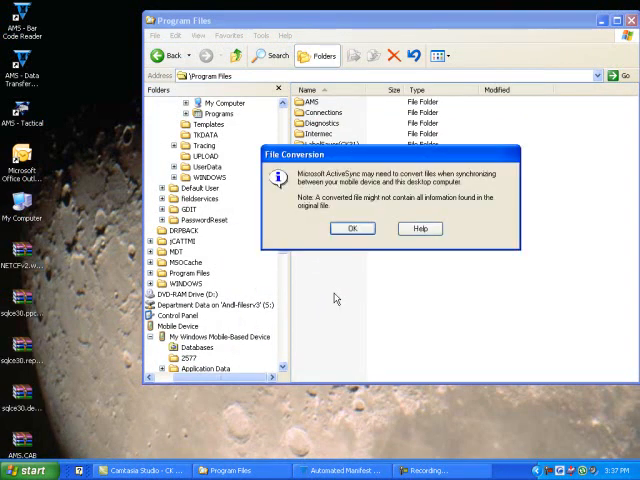
left_click(351, 228)
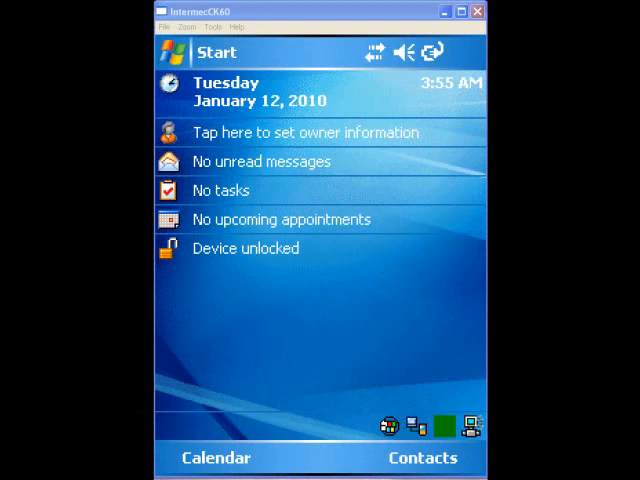
From File Explorer's Program Files folder, run NETCFv2.wm.armv4i.cab to install the .NET Compact Framework.
left_click(200, 52)
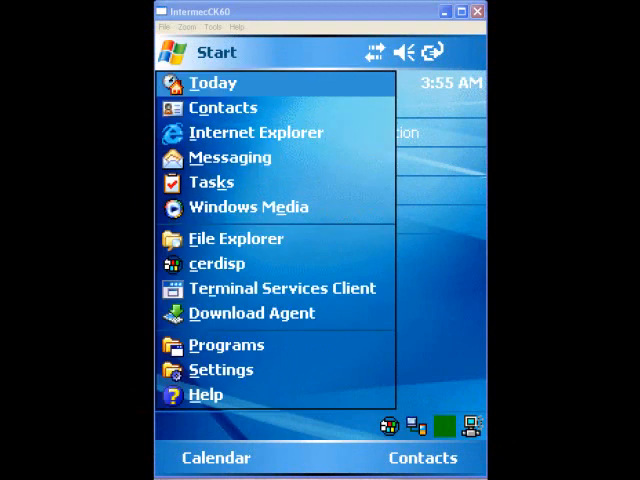
left_click(235, 238)
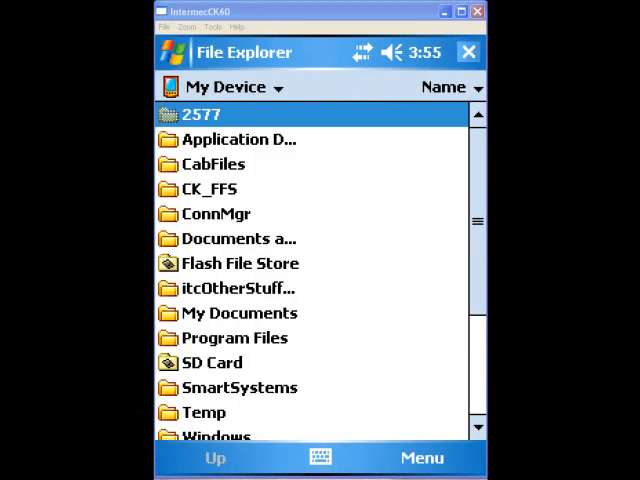
double_click(234, 338)
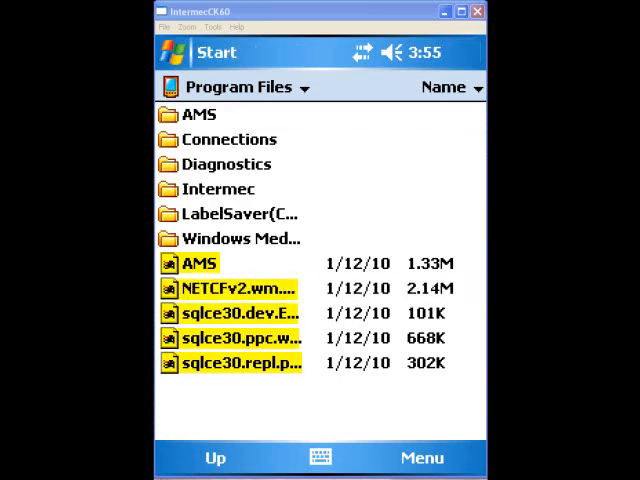
double_click(250, 288)
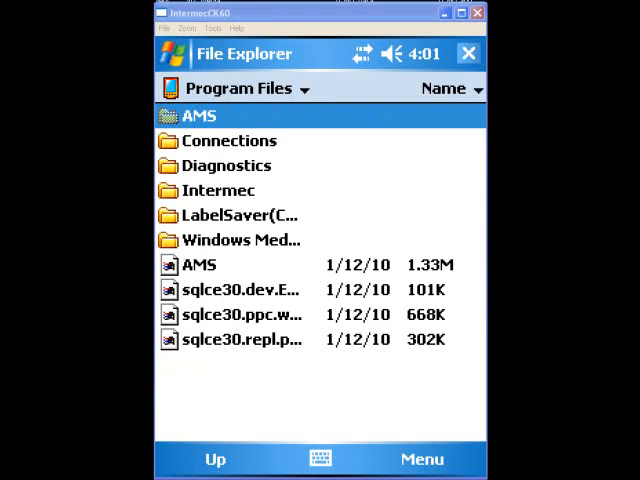
Install the sqlce30 and AMS CABs, then copy the AMS program from Program Files\AMS.
left_click(468, 53)
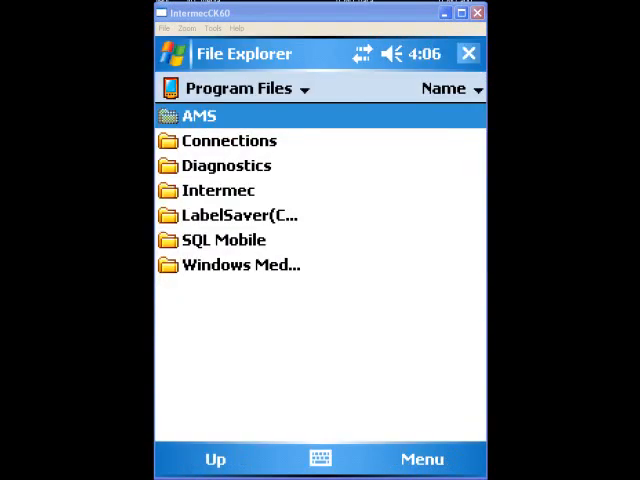
double_click(198, 115)
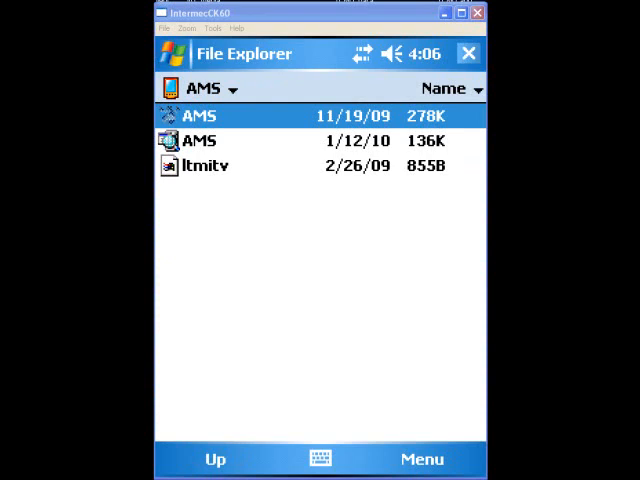
right_click(198, 116)
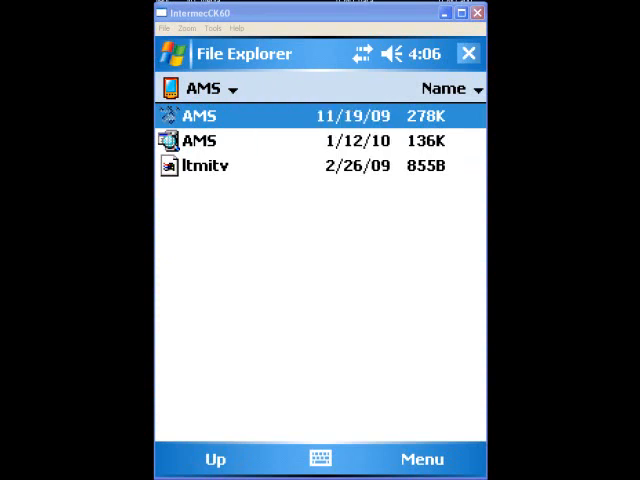
left_click(170, 53)
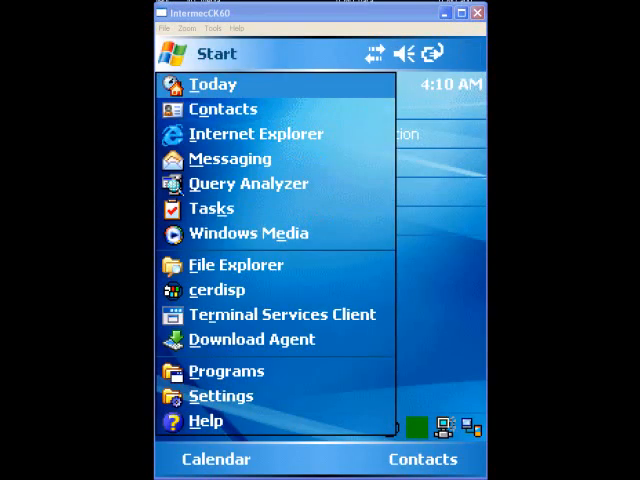
Paste the AMS shortcut into Windows\Start Menu, then reach Settings > Menus listing it.
left_click(236, 264)
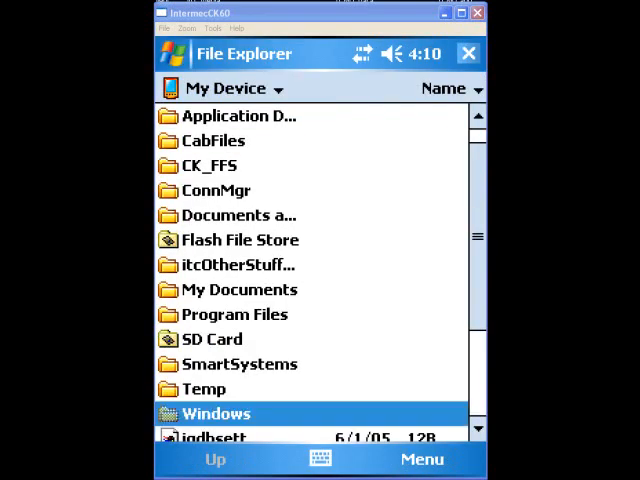
double_click(216, 413)
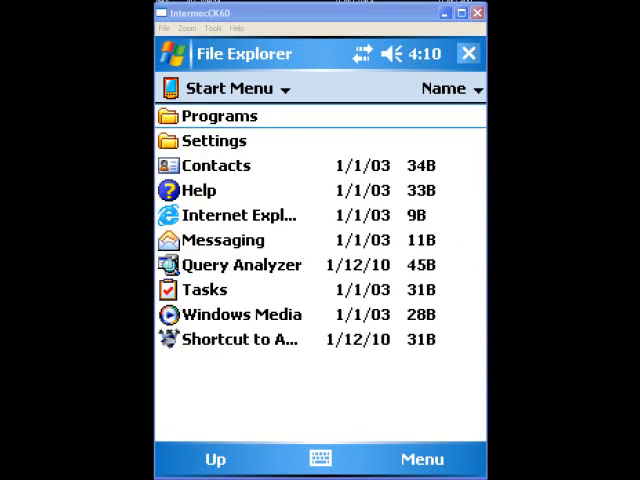
left_click(213, 88)
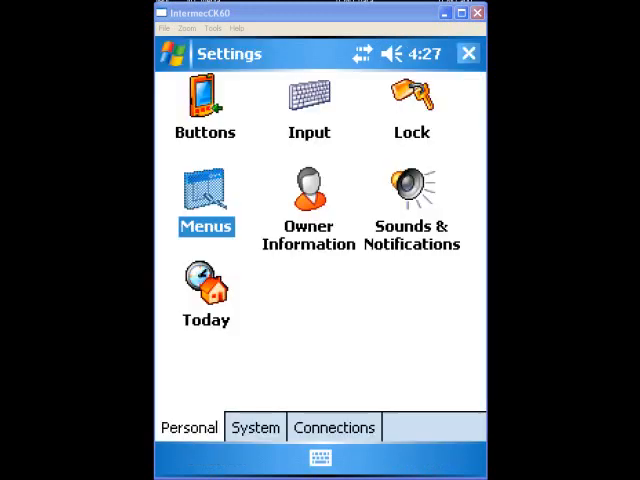
left_click(206, 190)
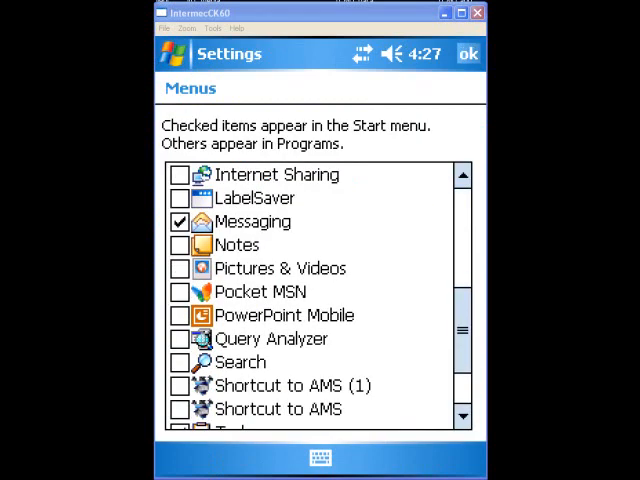